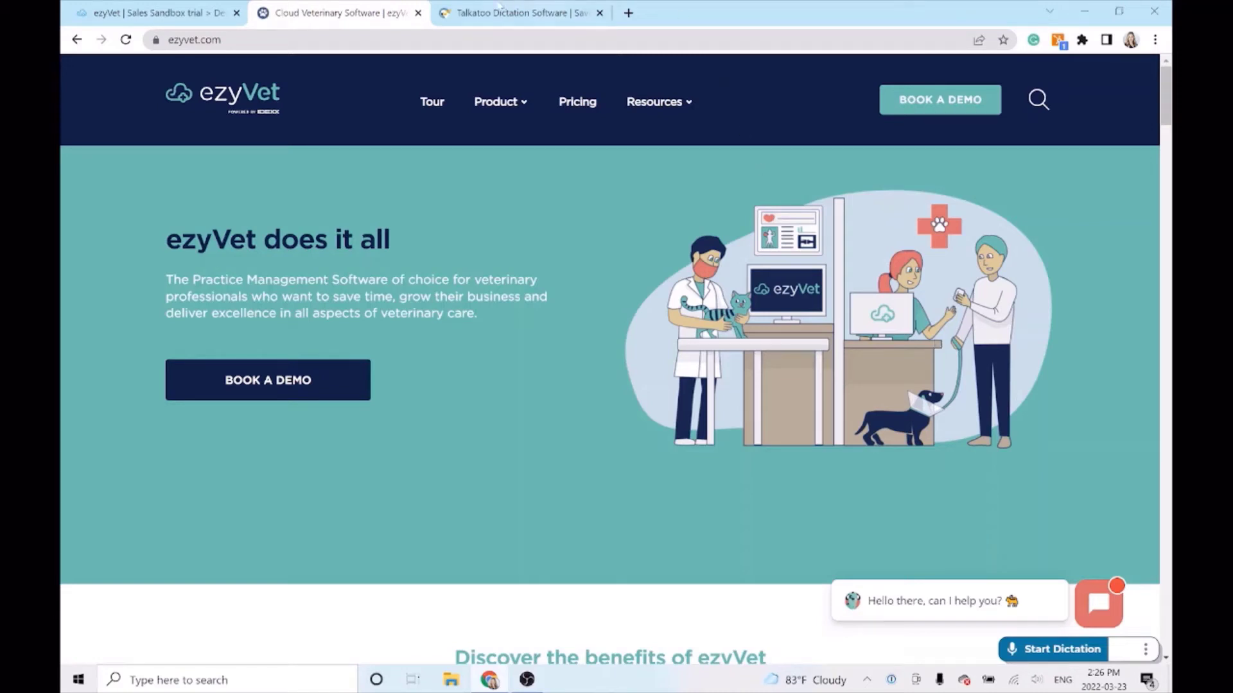
- Switch to the Talkatoo Dictation Software tab, then return to the ezyVet tab
left_click(519, 13)
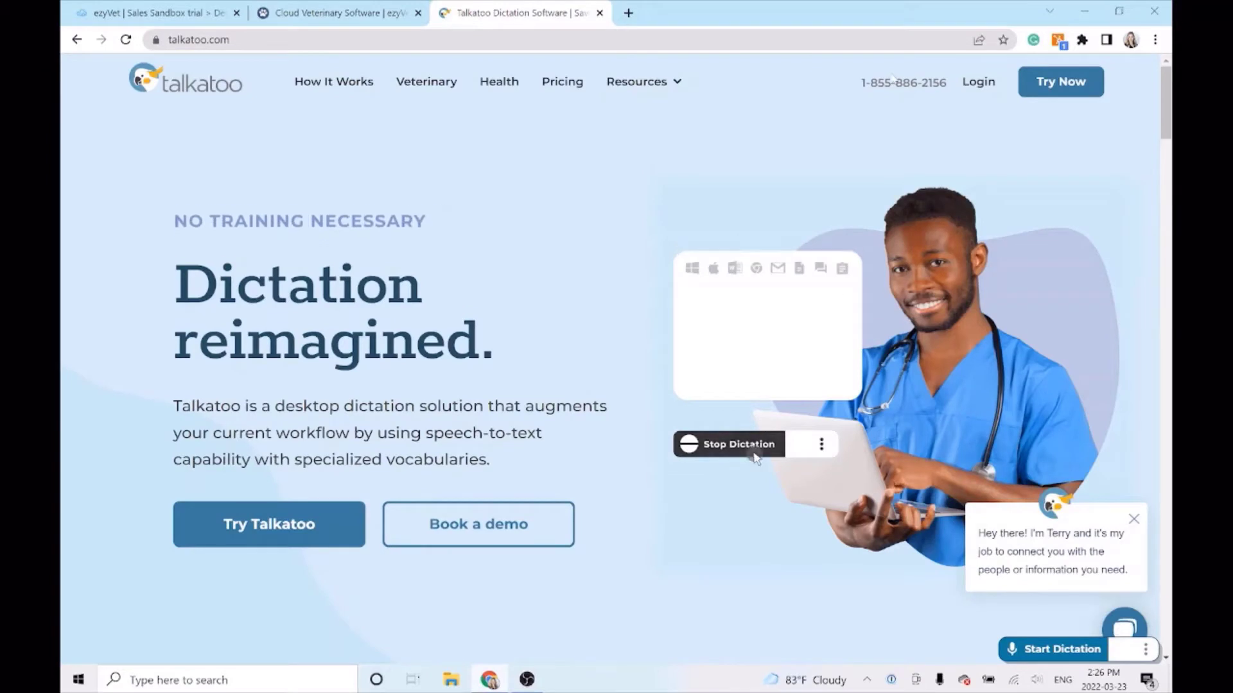
left_click(736, 444)
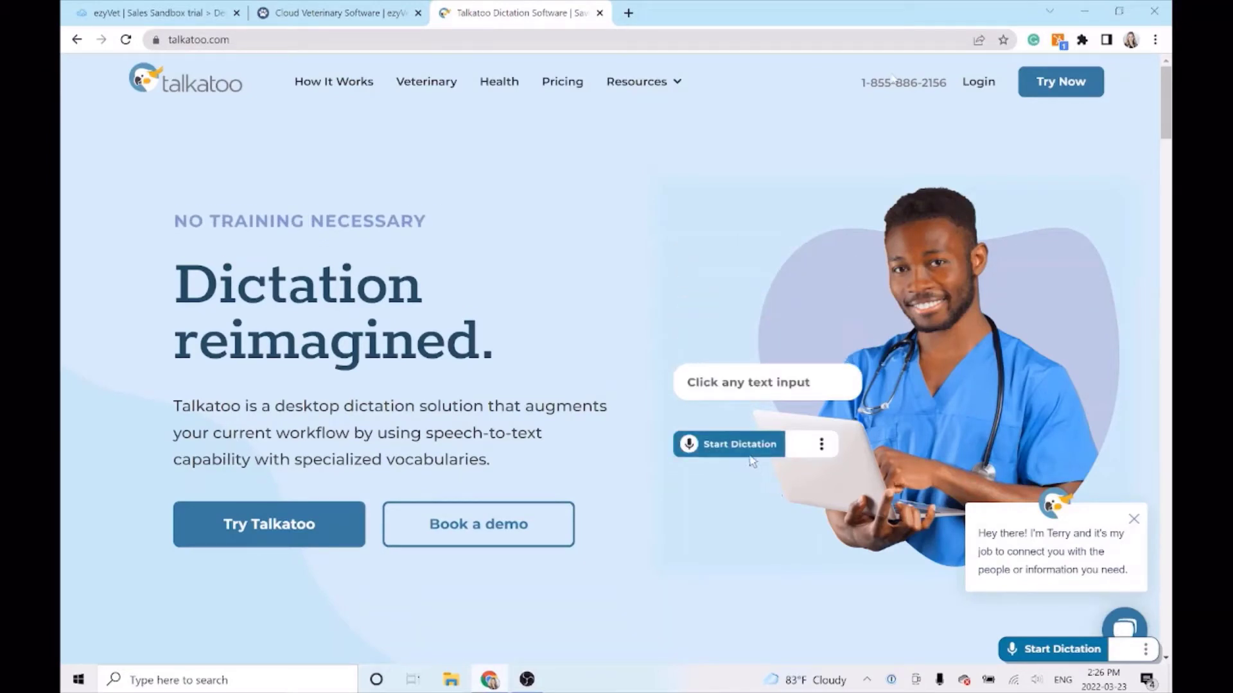
left_click(729, 444)
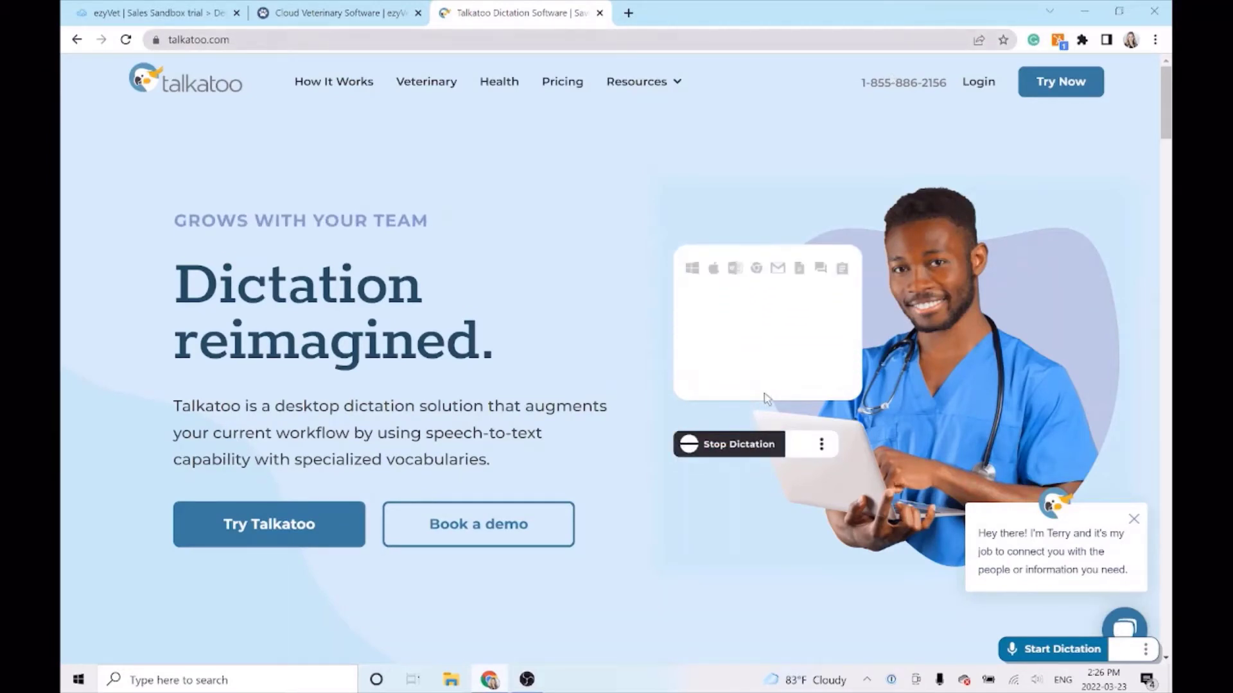
left_click(154, 12)
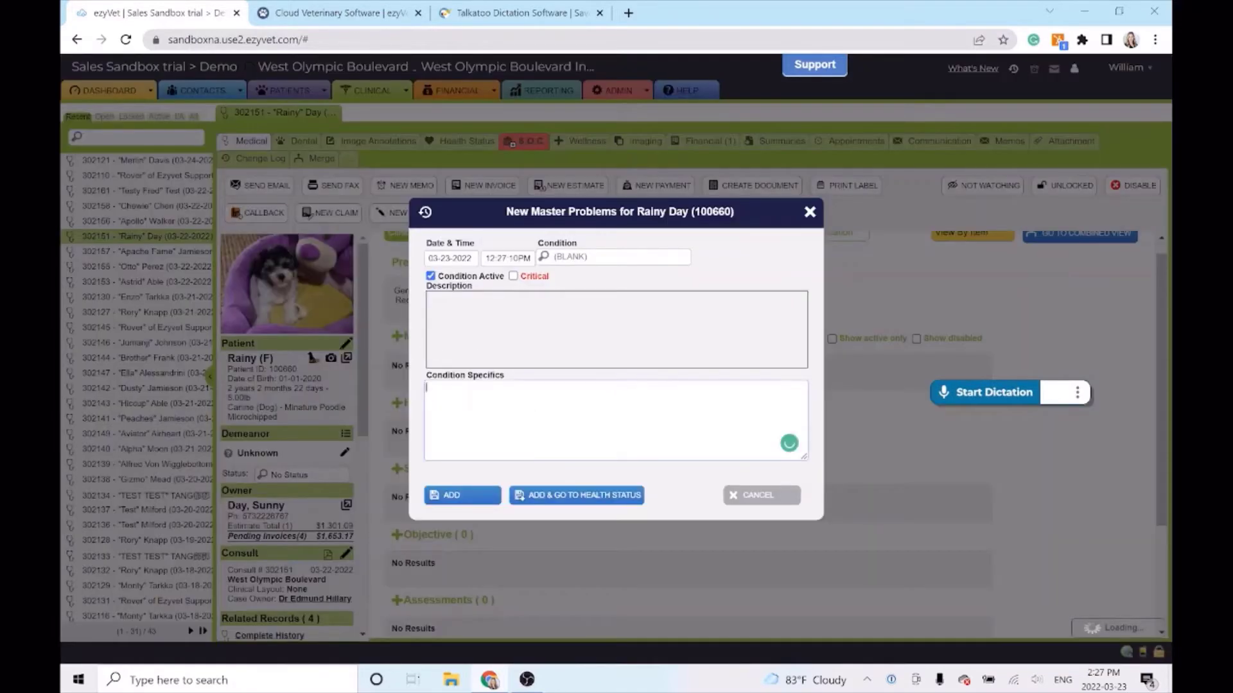
- Dictate 'Previously diagnosed with urinary incontinence' into Condition Specifics and add the master problem
left_click(984, 392)
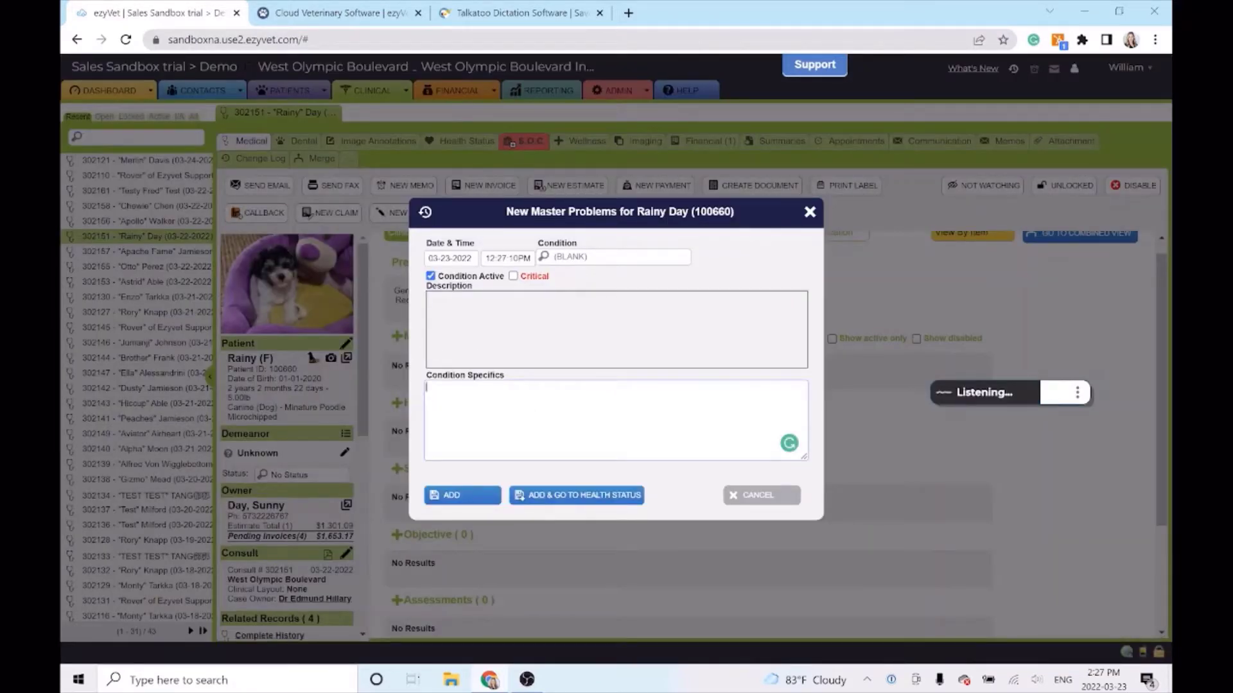
type("Previously diagnosed with urinary incontinence.")
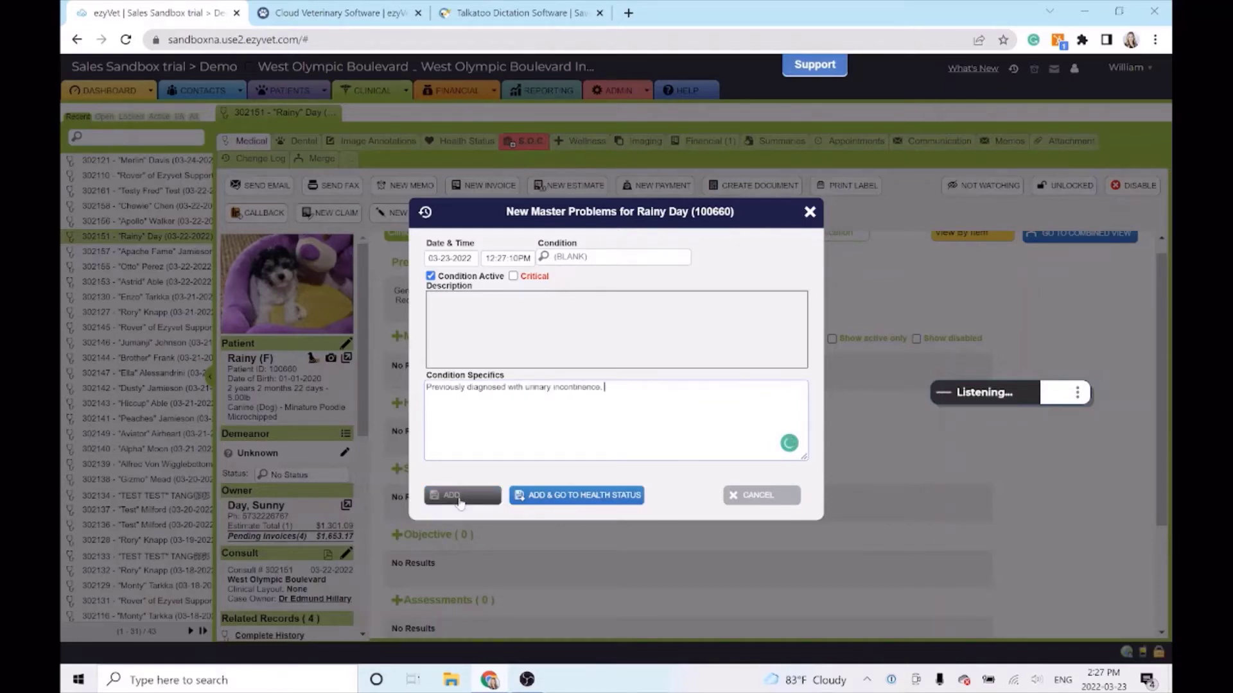
left_click(461, 495)
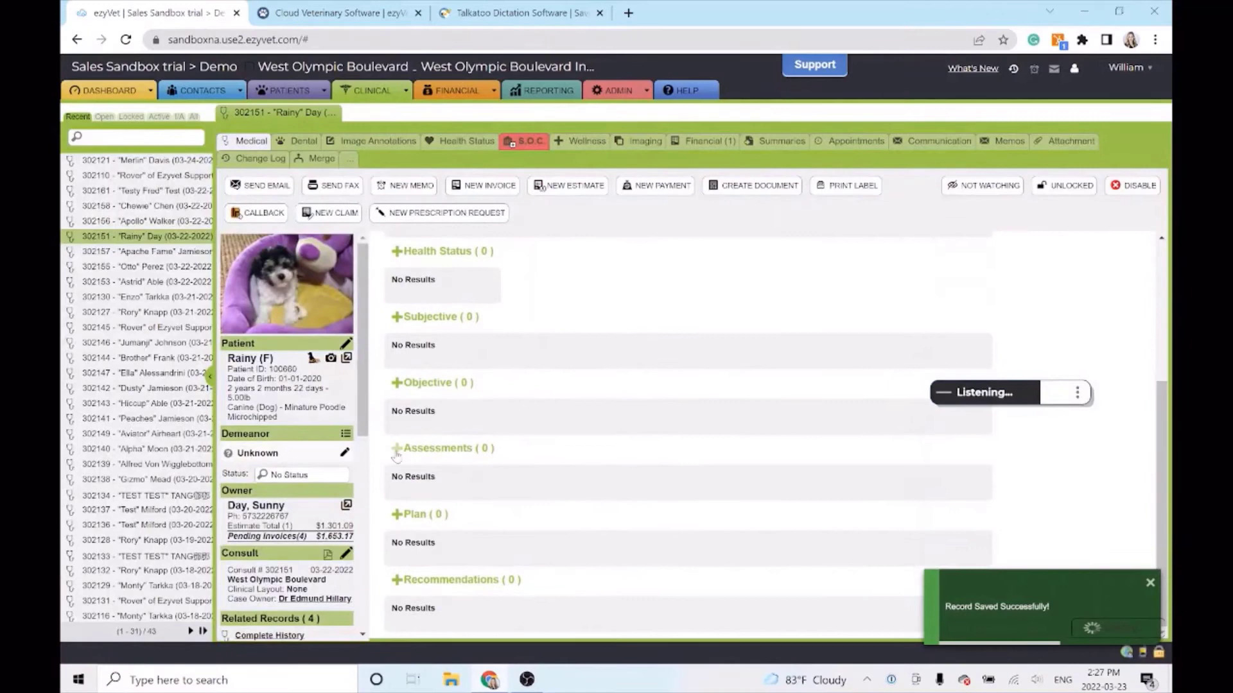
- Add an assessment note: 'Femoral pulses are strong. She has normal lymph nodes and her corneas are clear.'
left_click(395, 448)
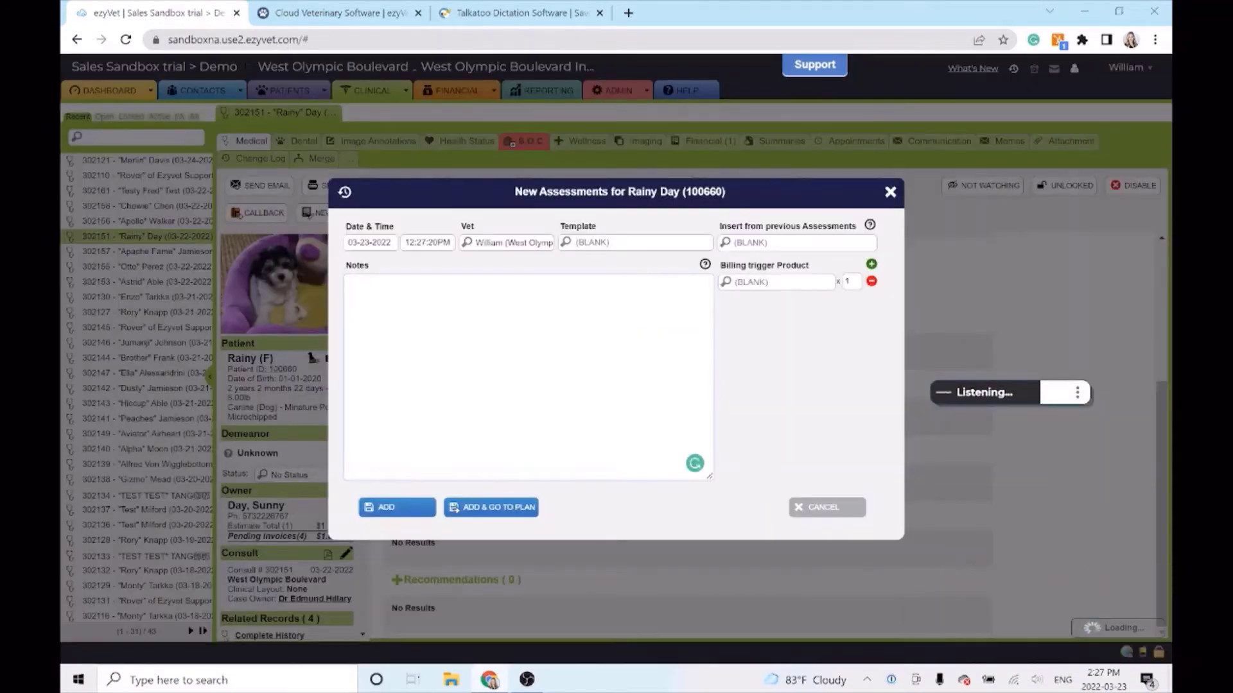
type("femoral")
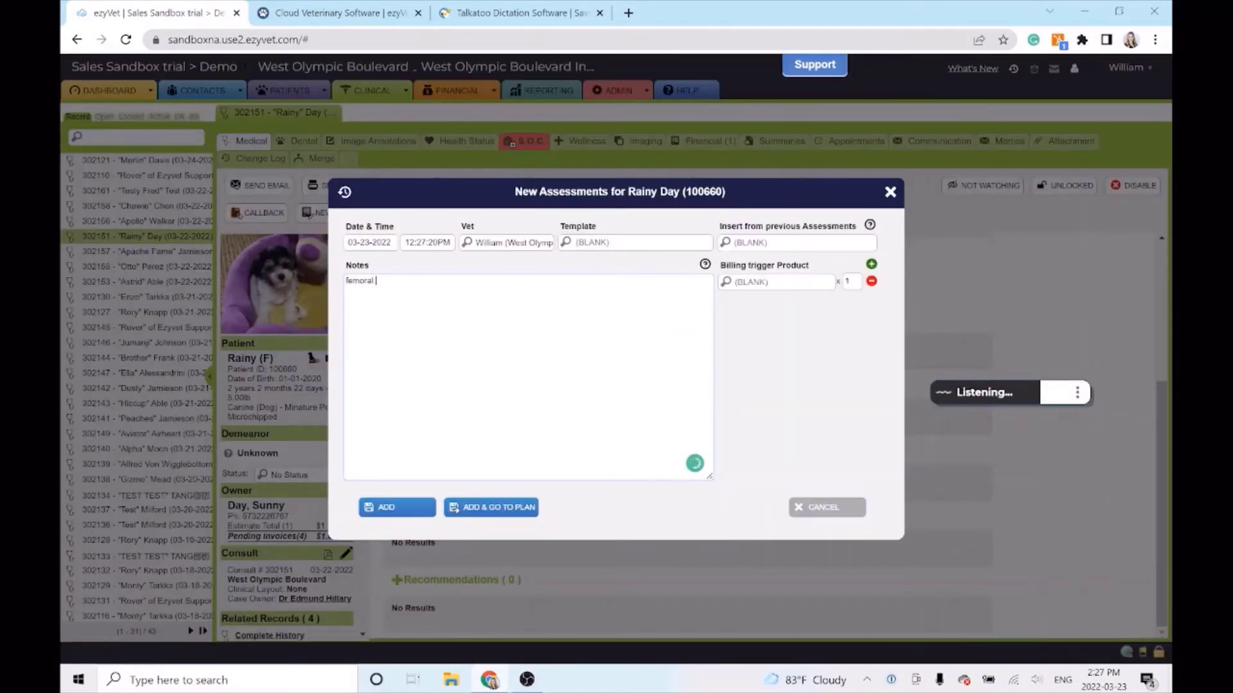
type("Femoral pulses are strong. She has")
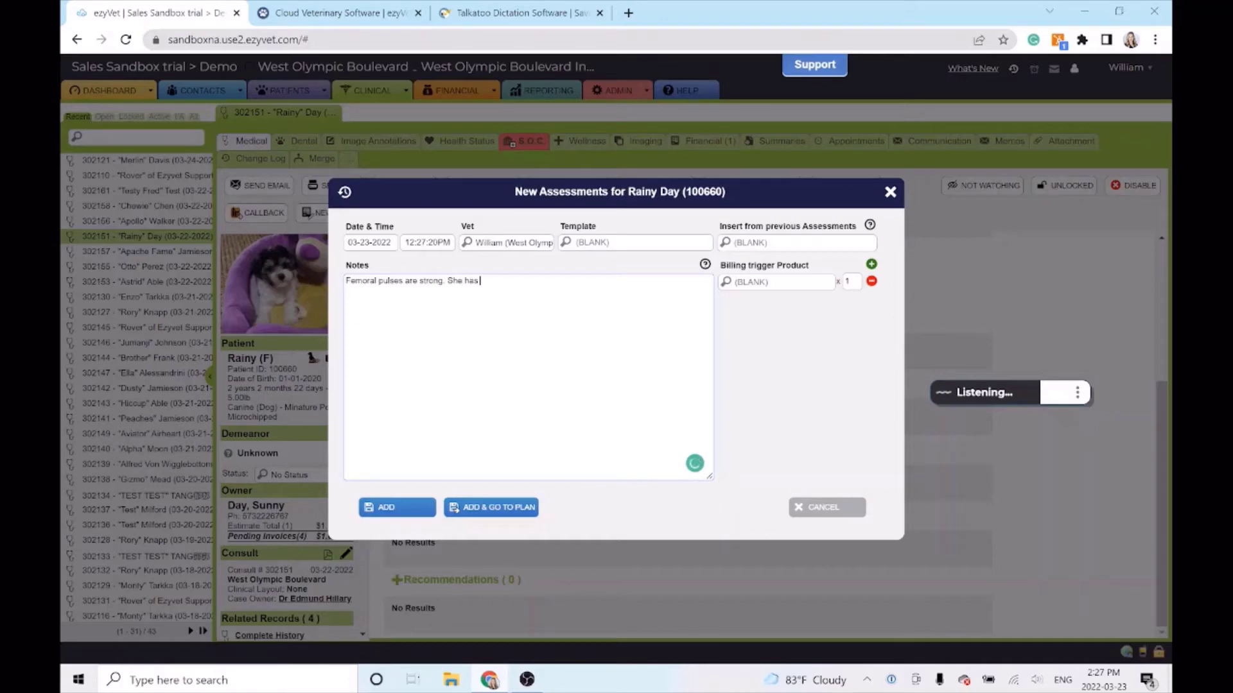
type("normal lymph nodes and her corneas")
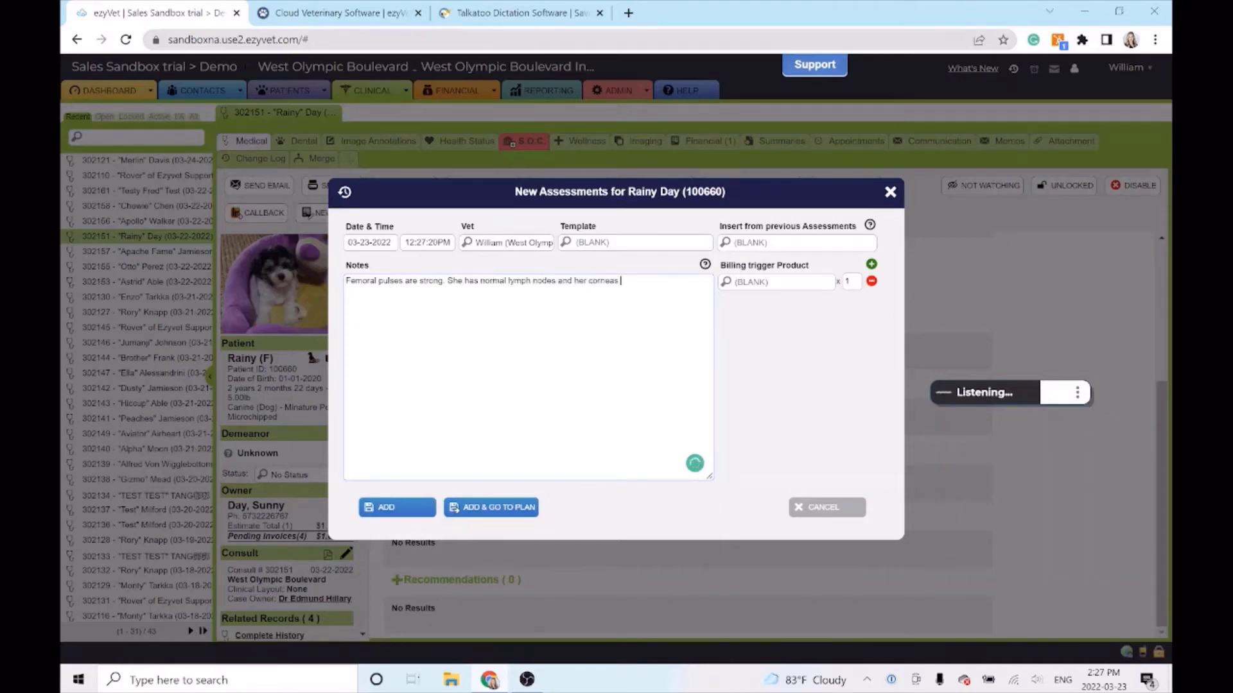
type("are clear.")
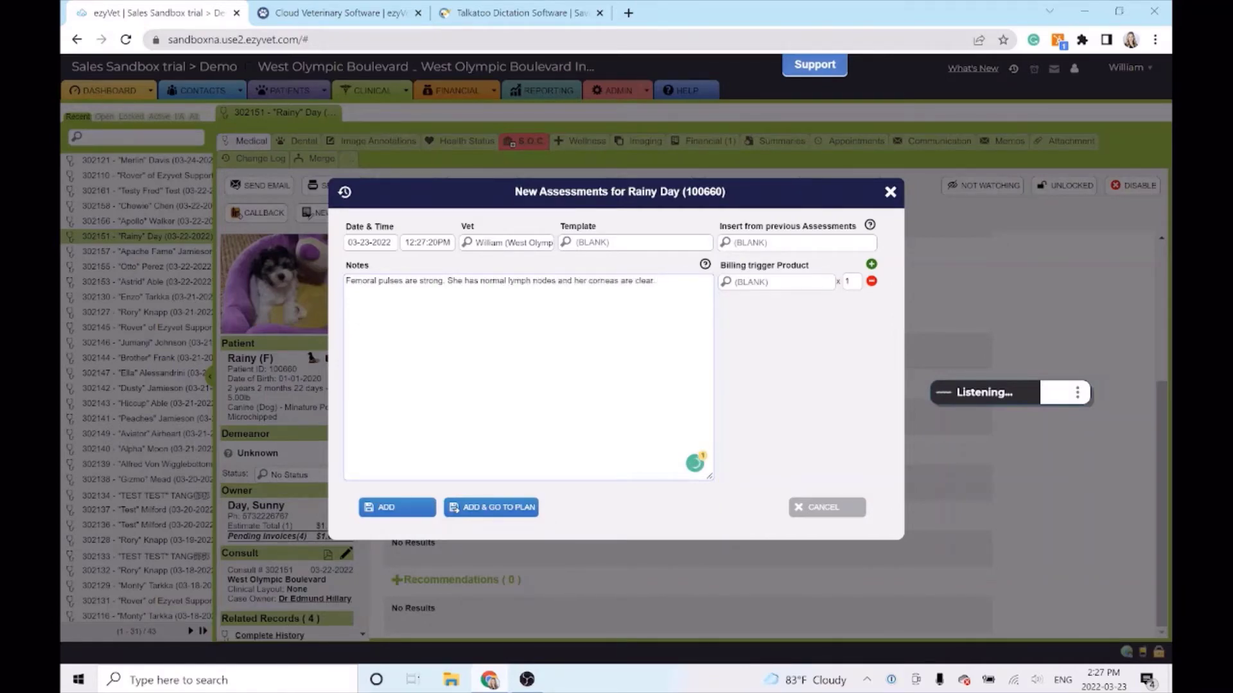
left_click(397, 507)
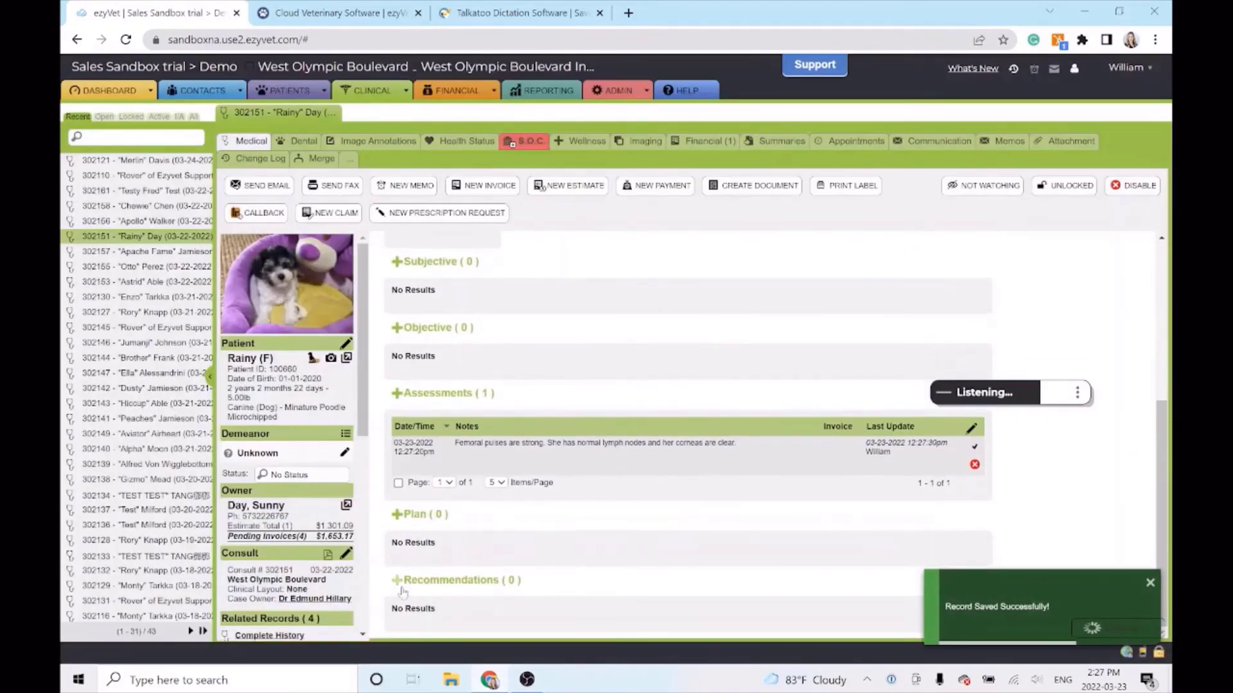
- Add a recommendation note: 'Prescribed 25 mg of phenylpropanolamine to be taken orally daily.'
left_click(396, 580)
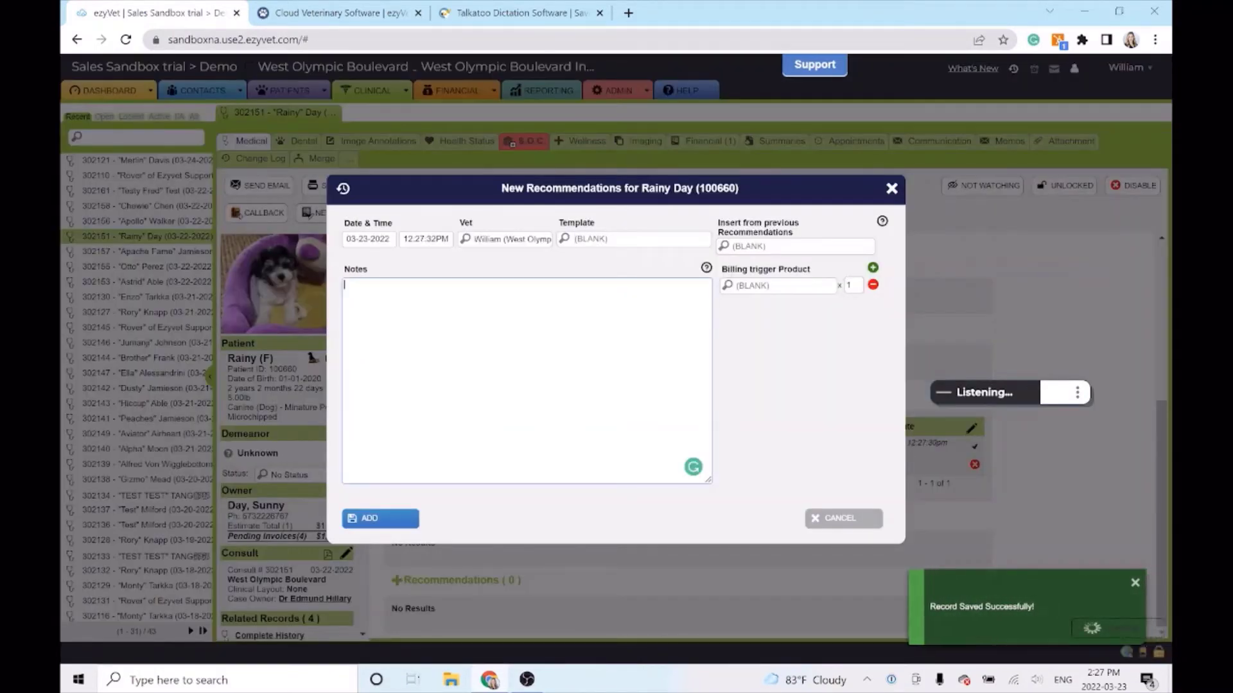
type("Prescribed.")
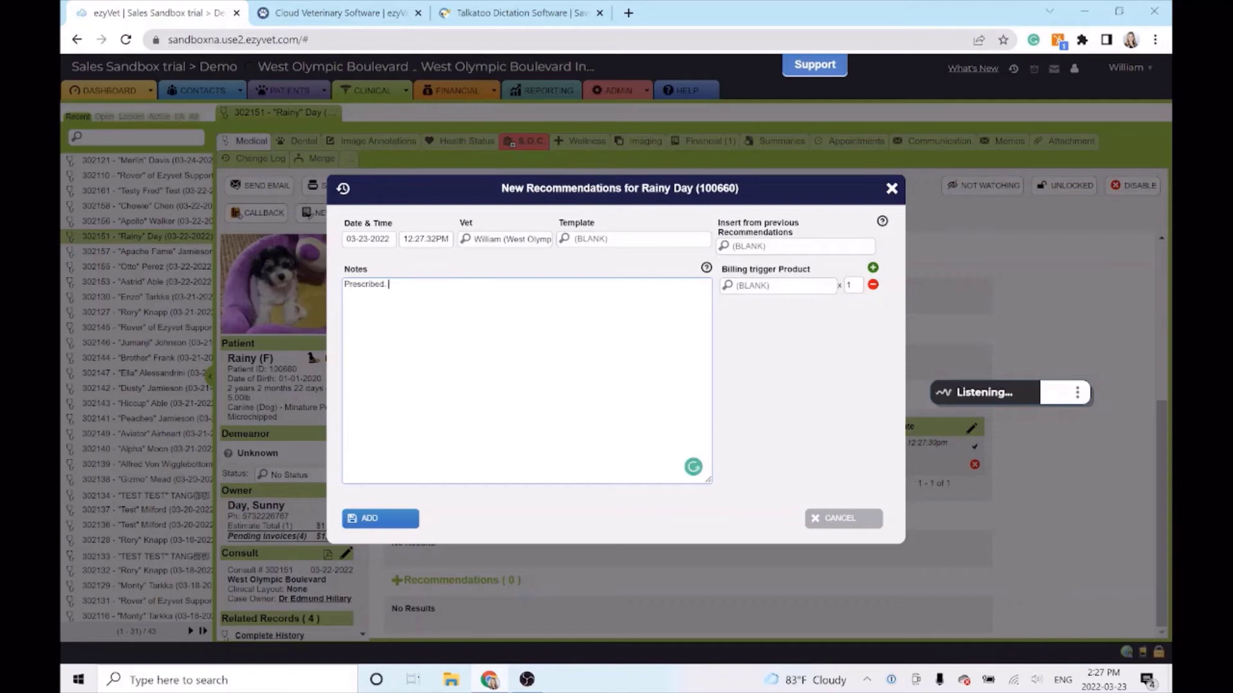
mouse_move(753, 425)
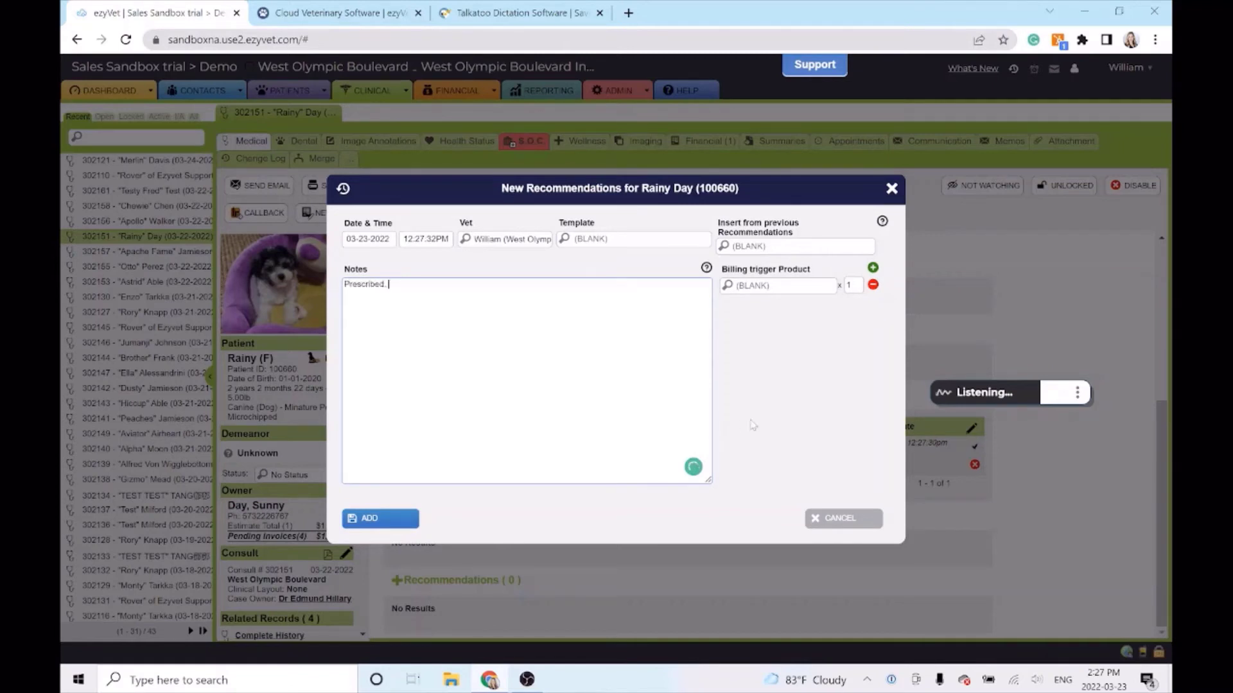
type("25 mg of phenylpropanolamine to be taken")
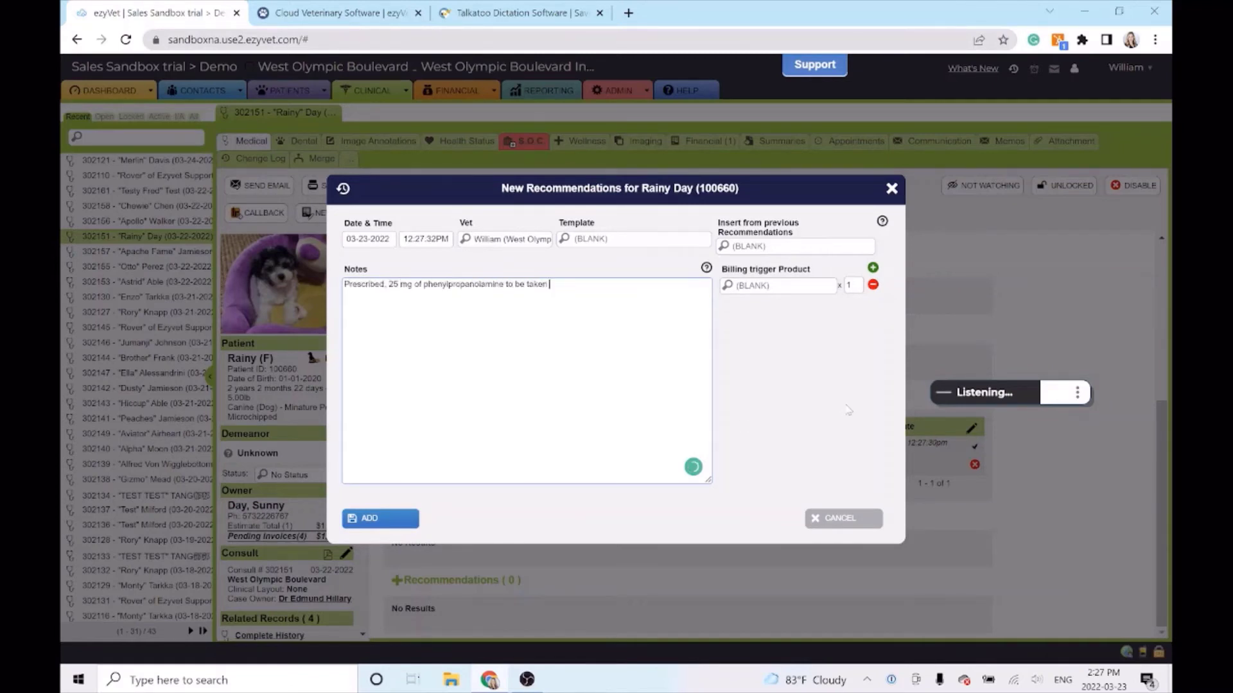
type("orally daily.")
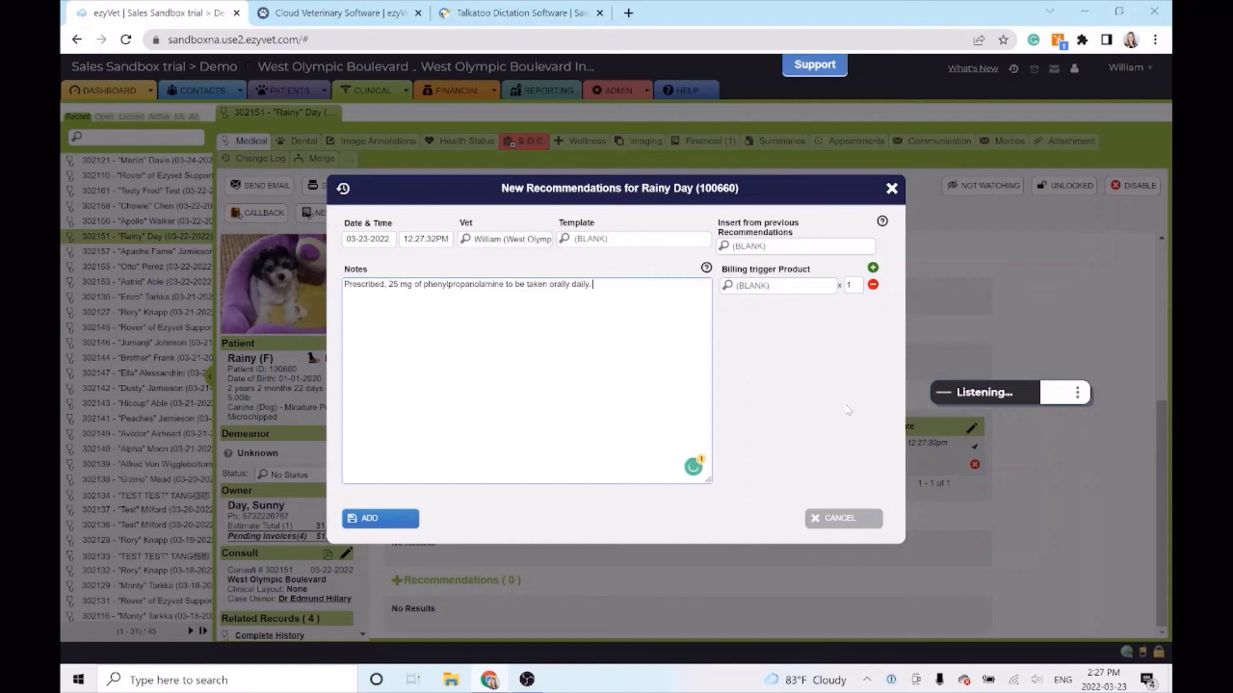
left_click(380, 518)
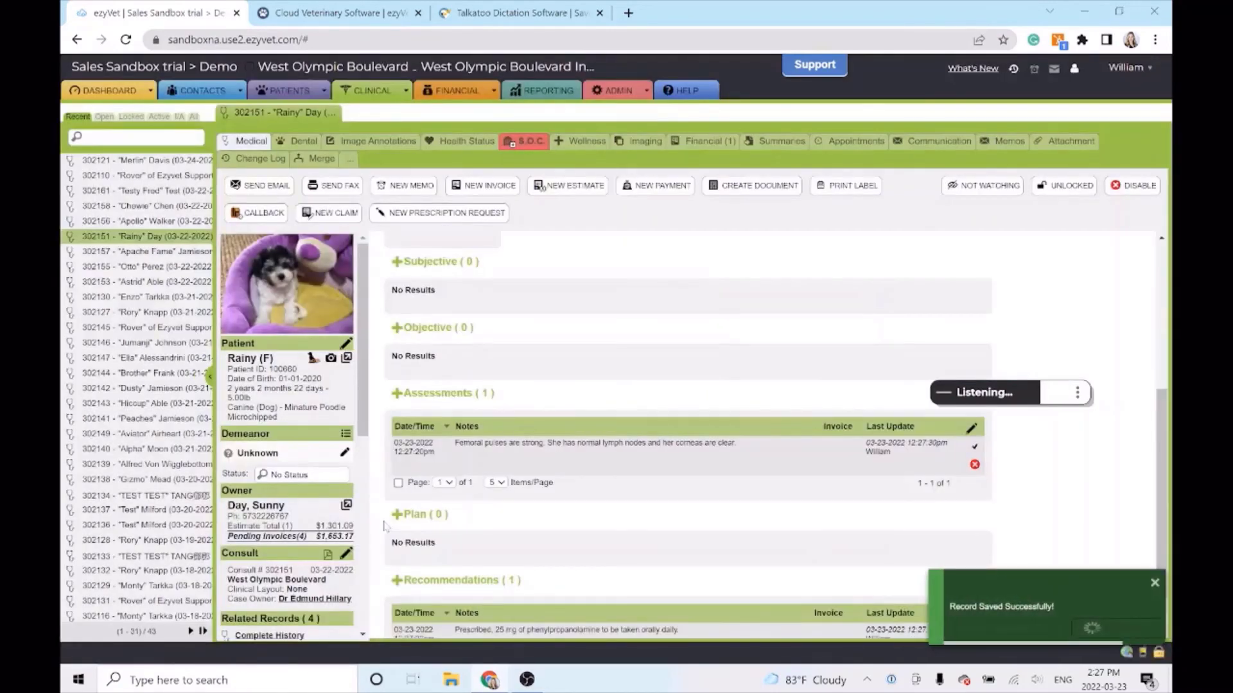